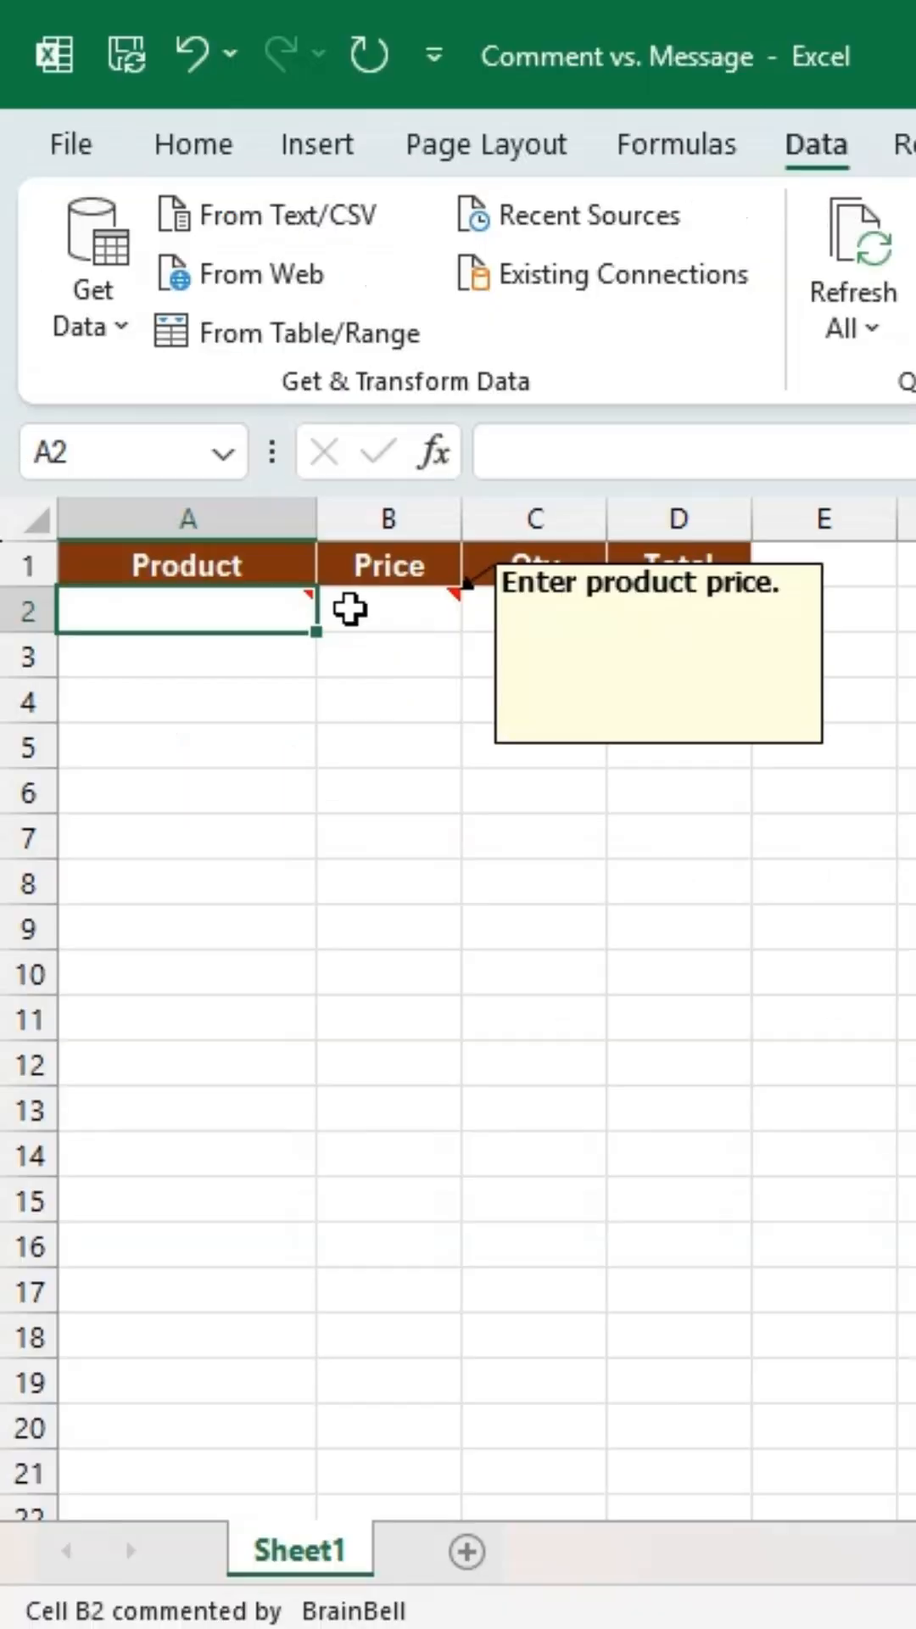
# - Rewrite A2's comment to 'Enter the complete product name here' and finish editing
pyautogui.click(390, 611)
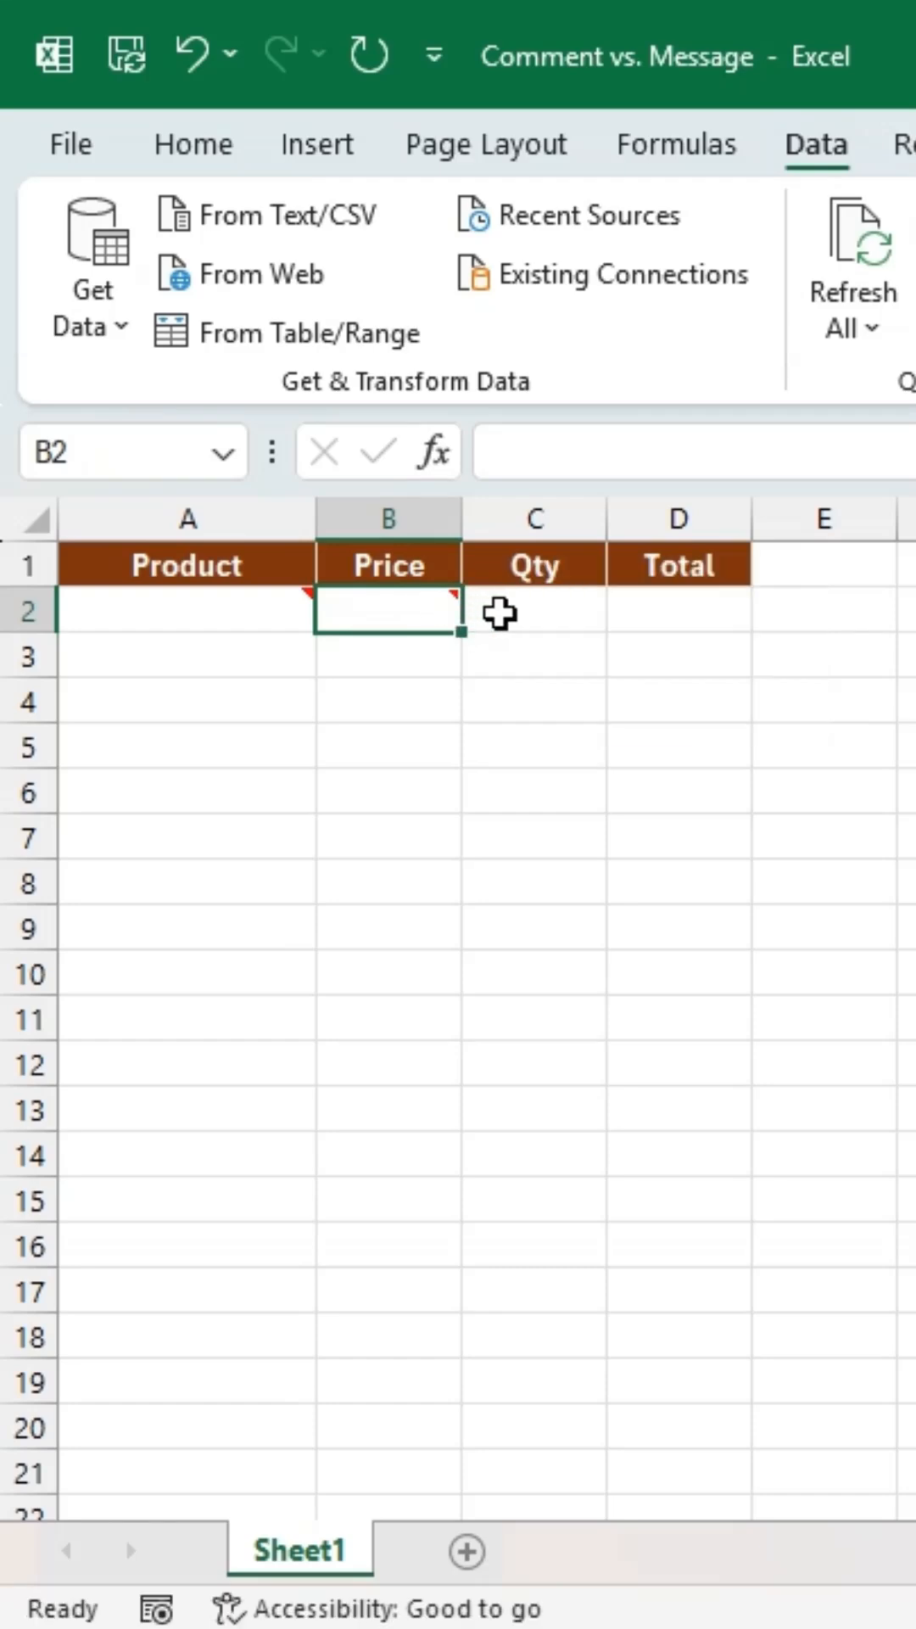
pyautogui.click(534, 610)
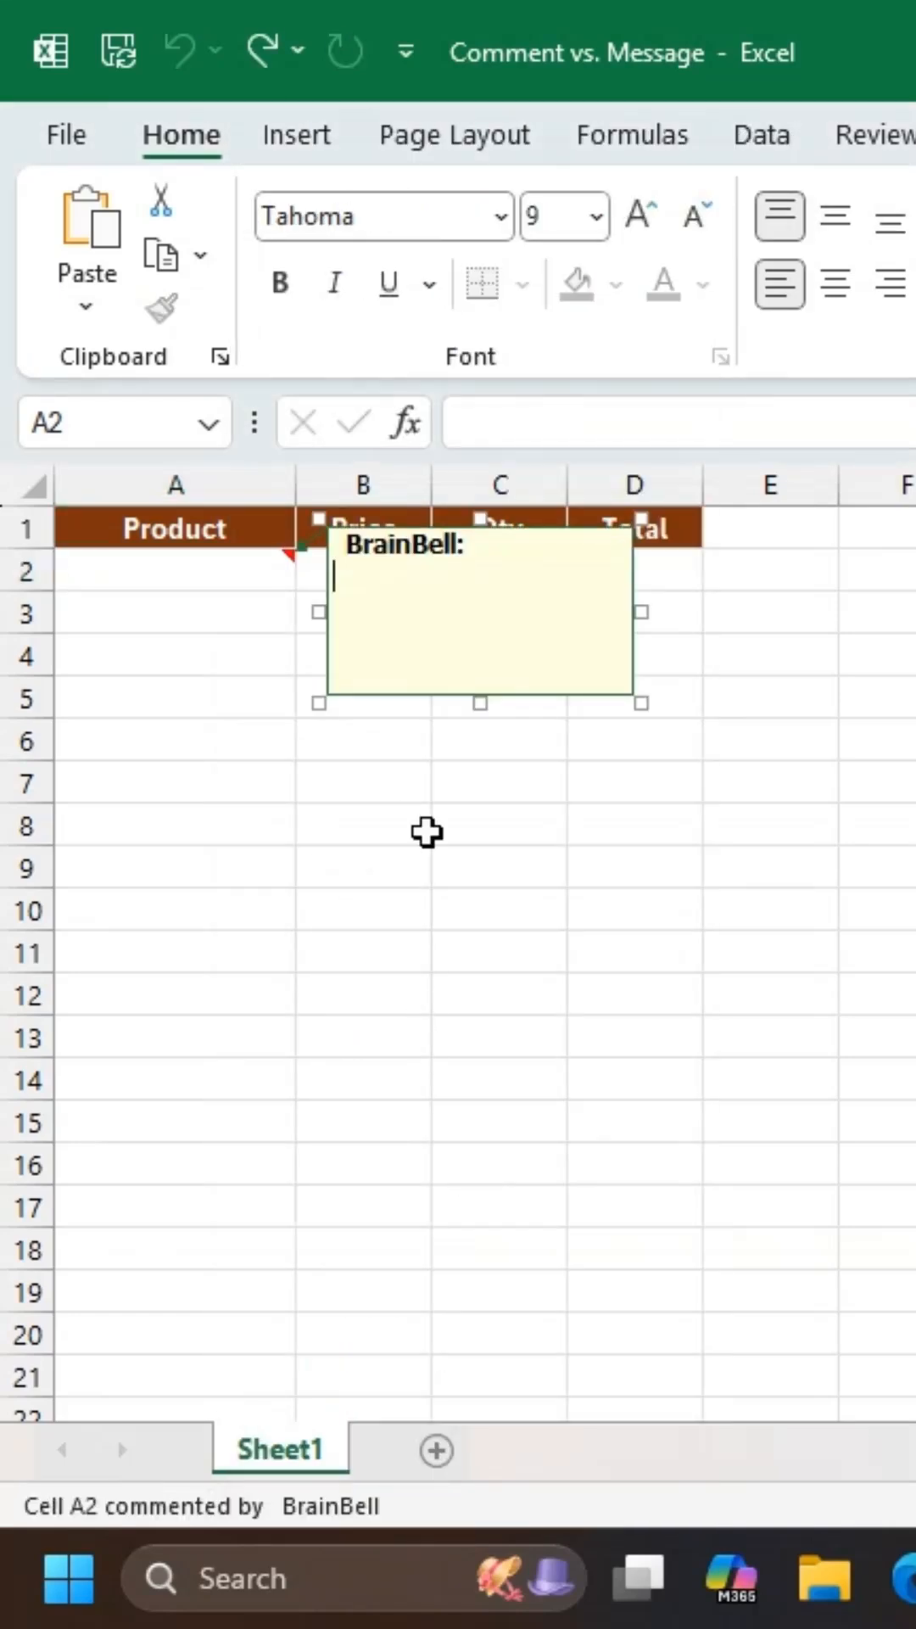
pyautogui.write('Enter the complet')
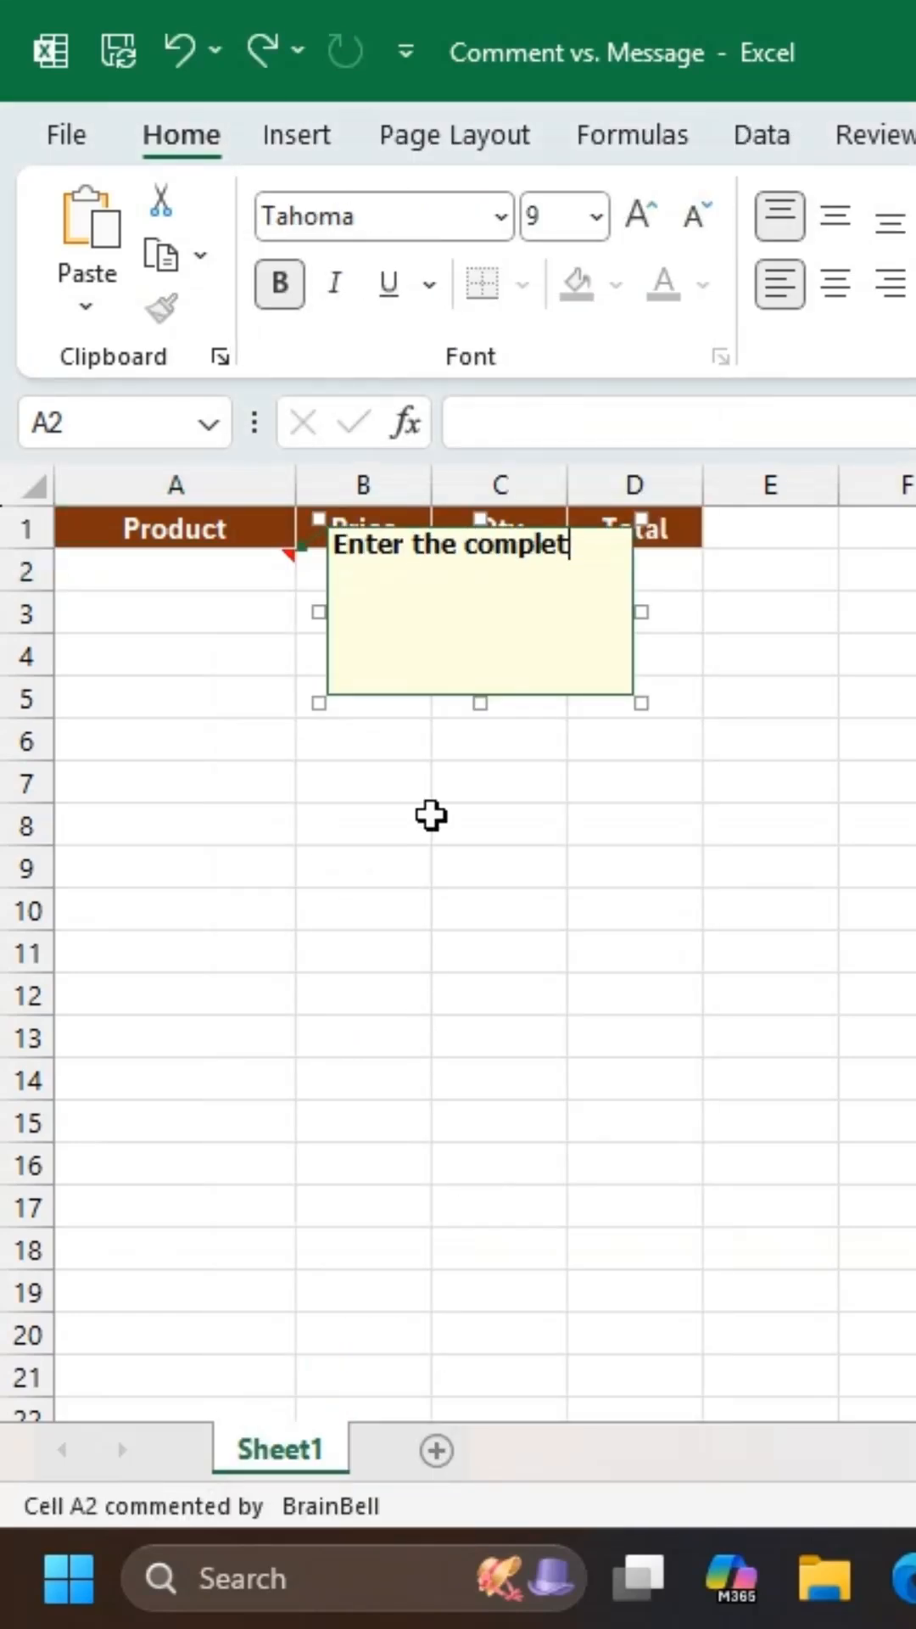
pyautogui.write('e product name here')
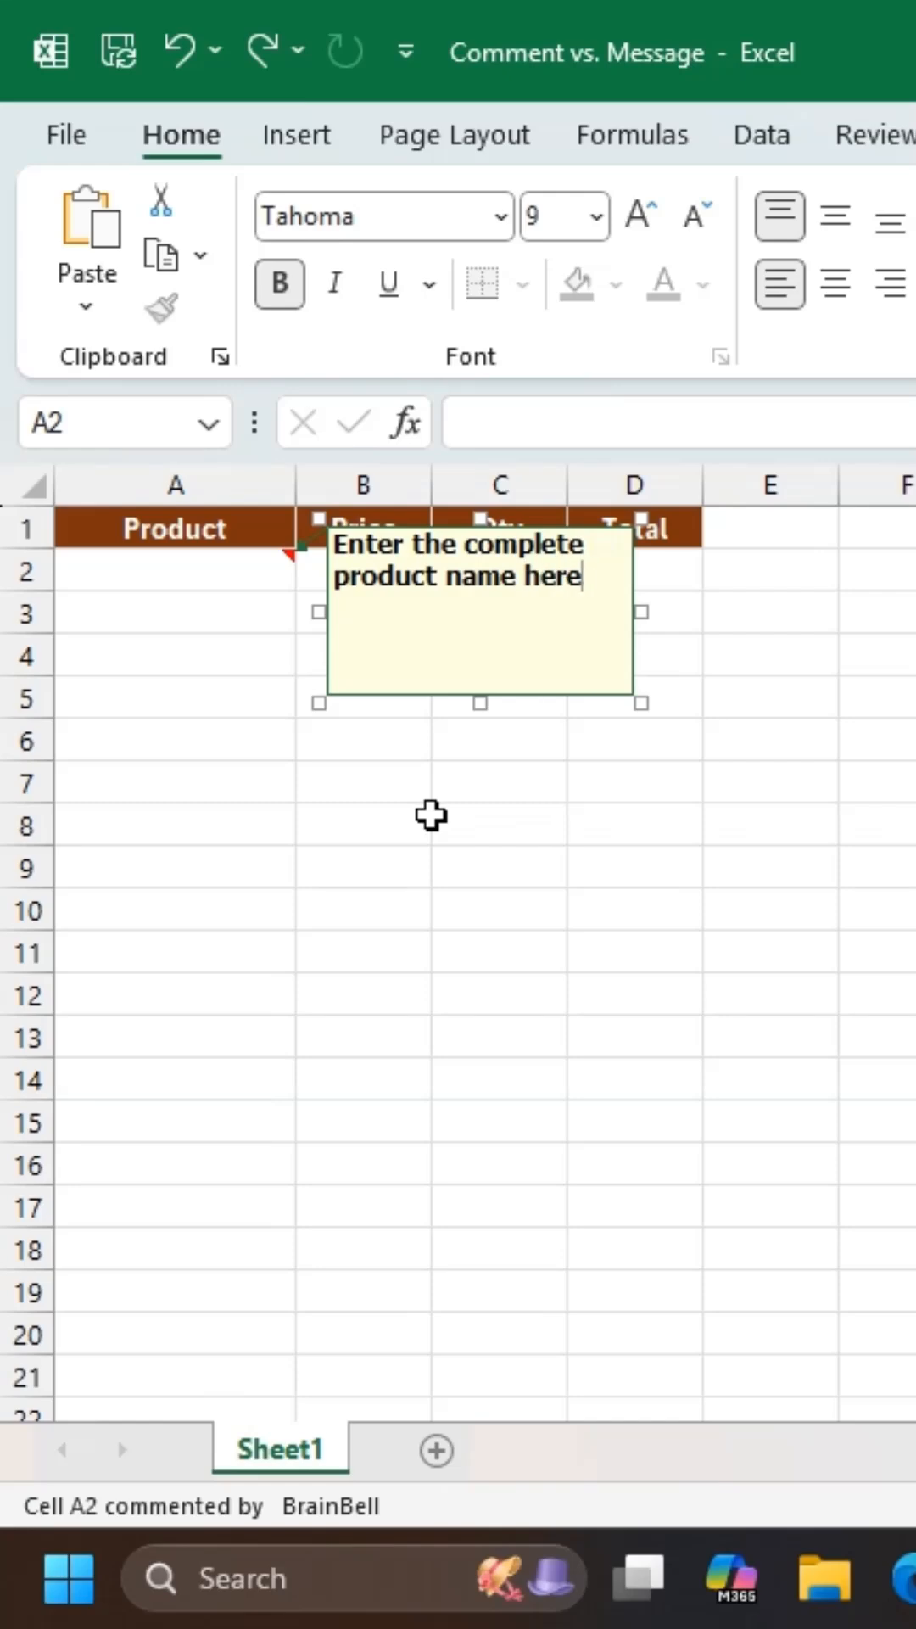
pyautogui.click(363, 697)
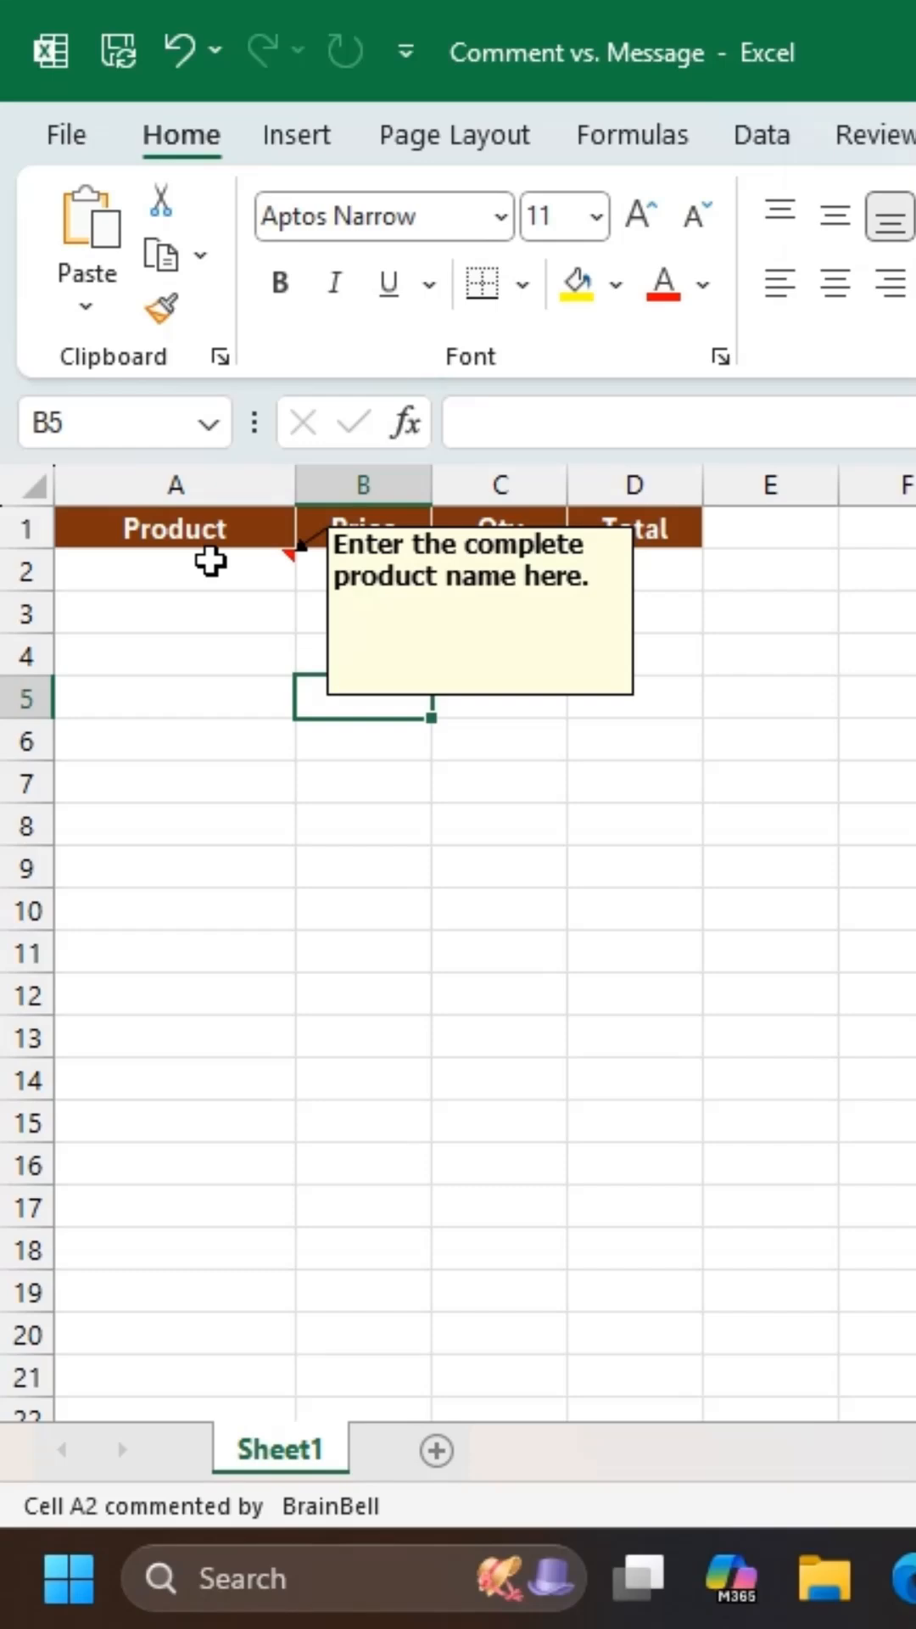
pyautogui.moveTo(251, 558)
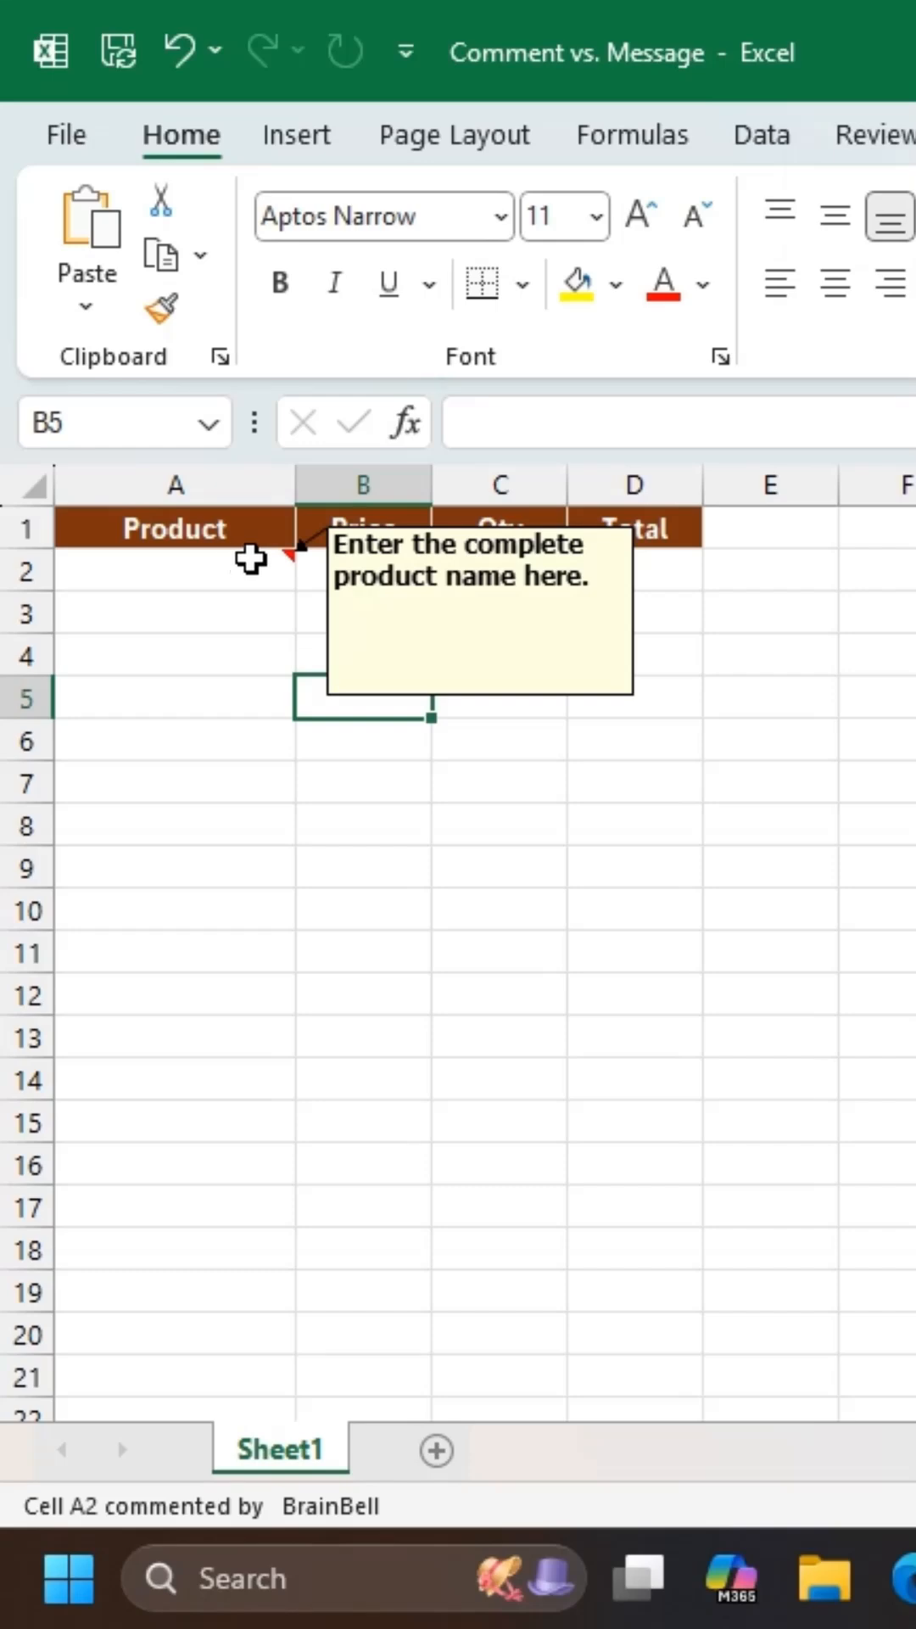
pyautogui.moveTo(285, 563)
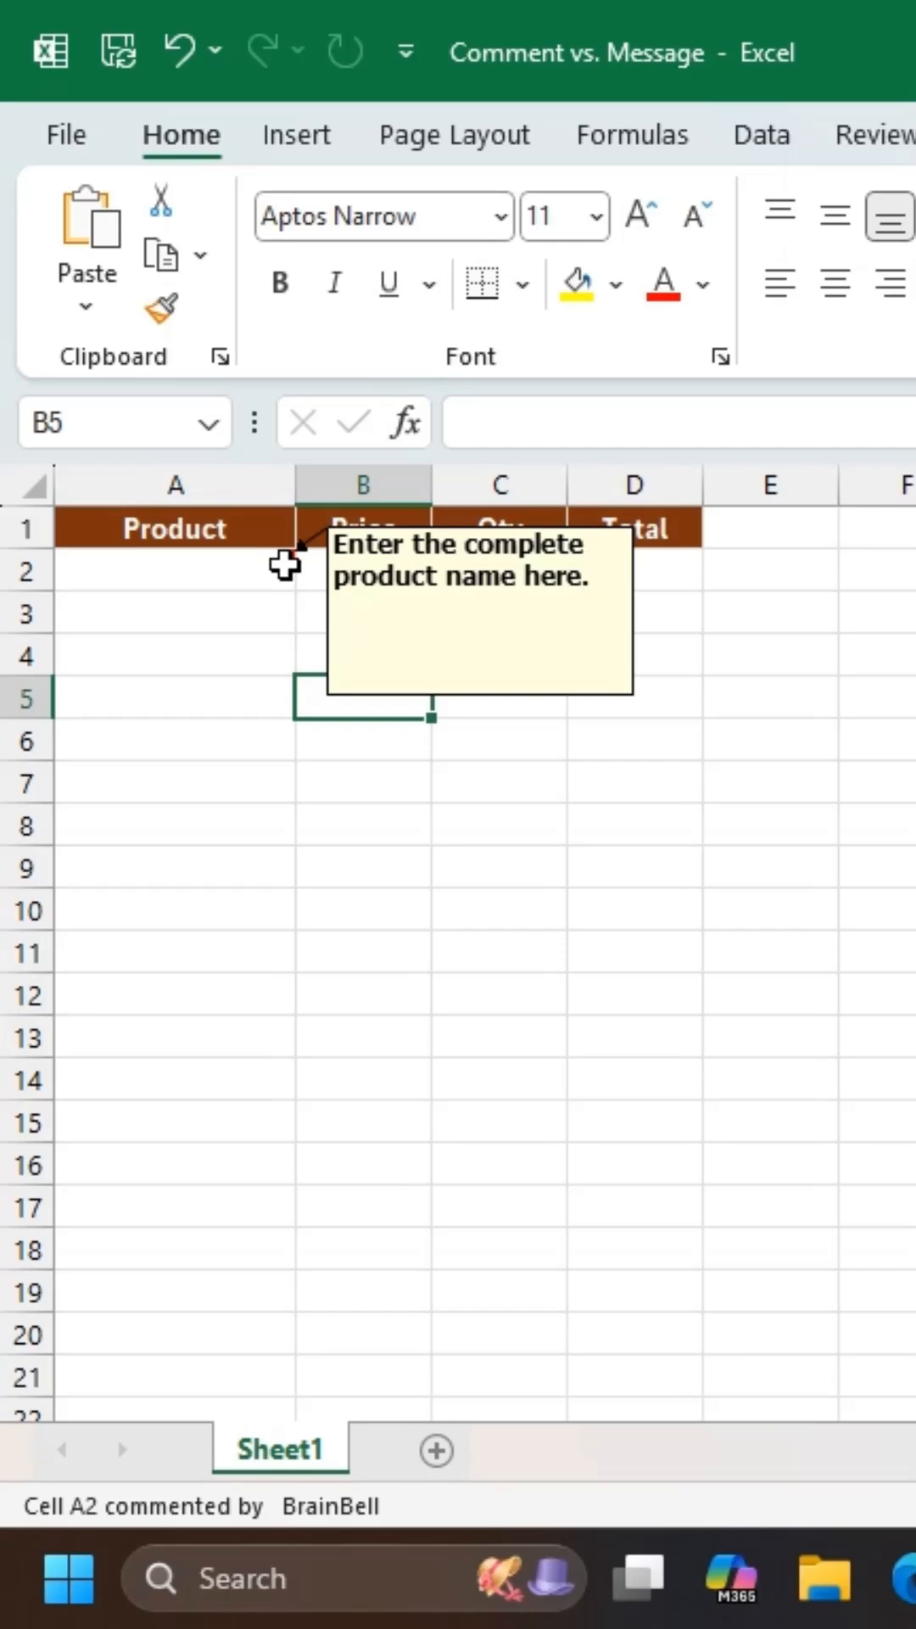
pyautogui.moveTo(303, 566)
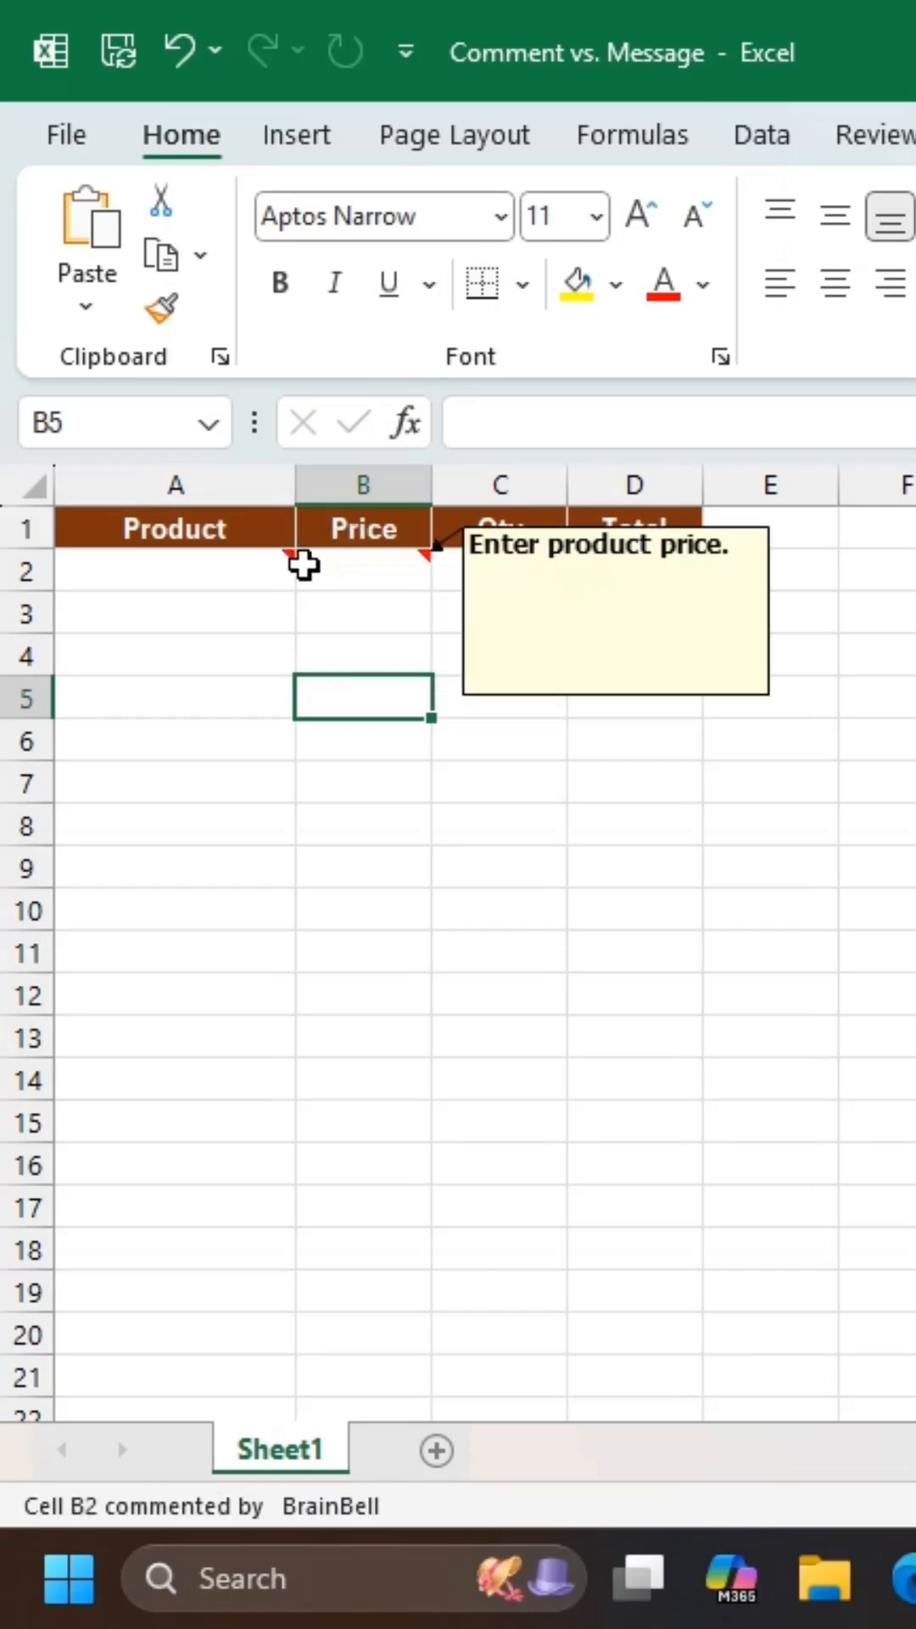
# - Select Qty cell C2 and bring up the Data ribbon tools
pyautogui.click(499, 570)
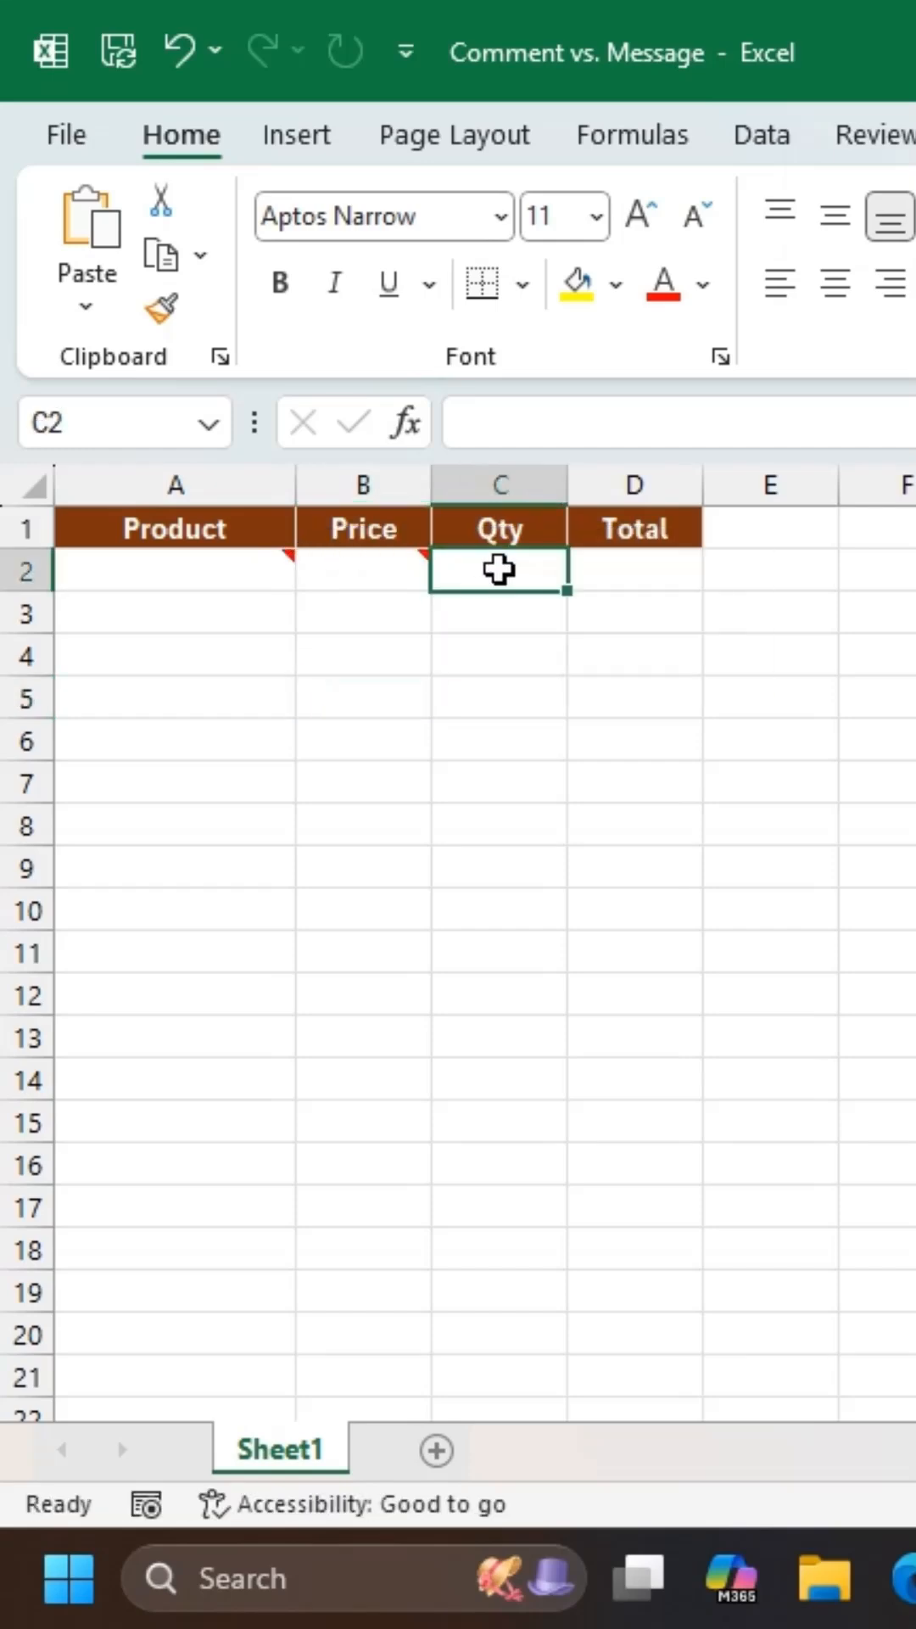
pyautogui.moveTo(753, 154)
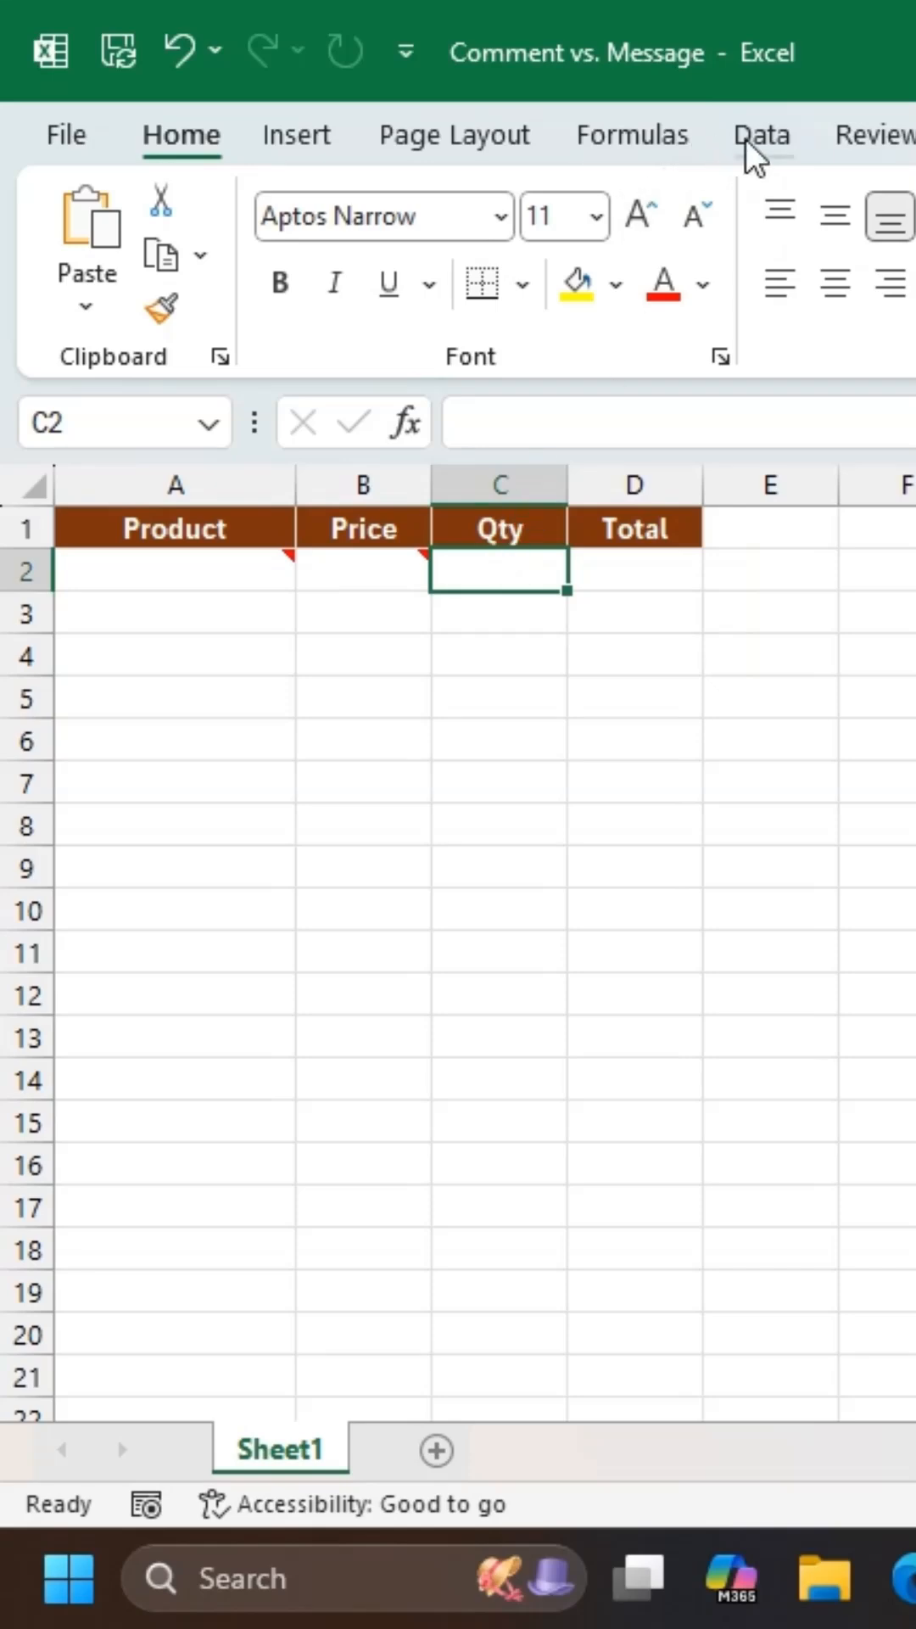
pyautogui.click(761, 134)
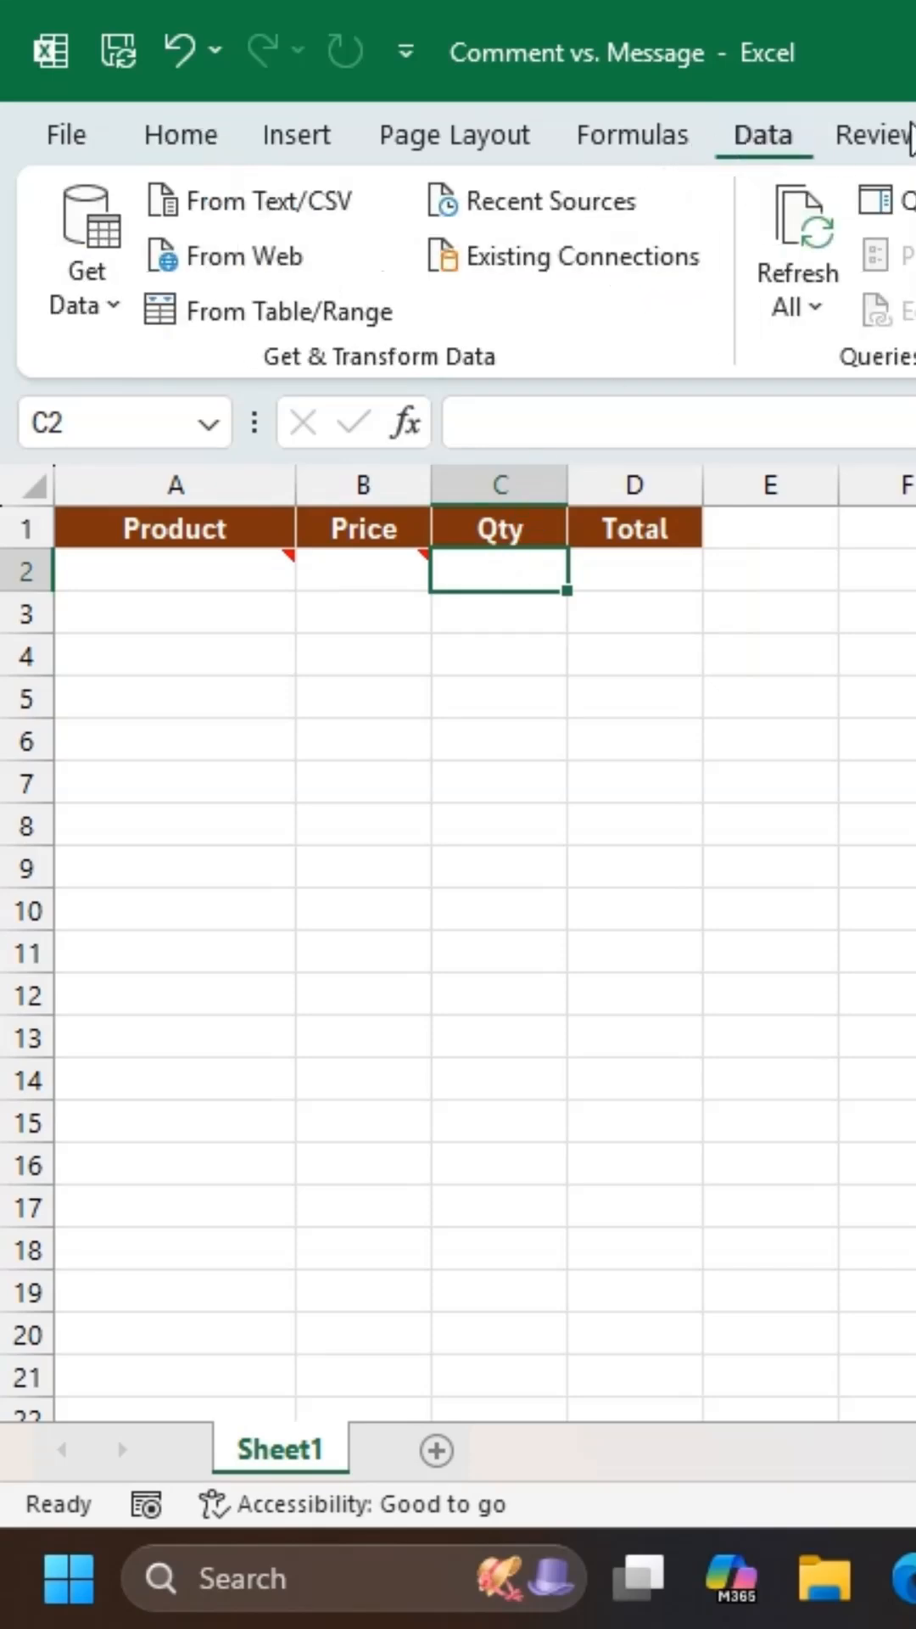
pyautogui.moveTo(543, 309)
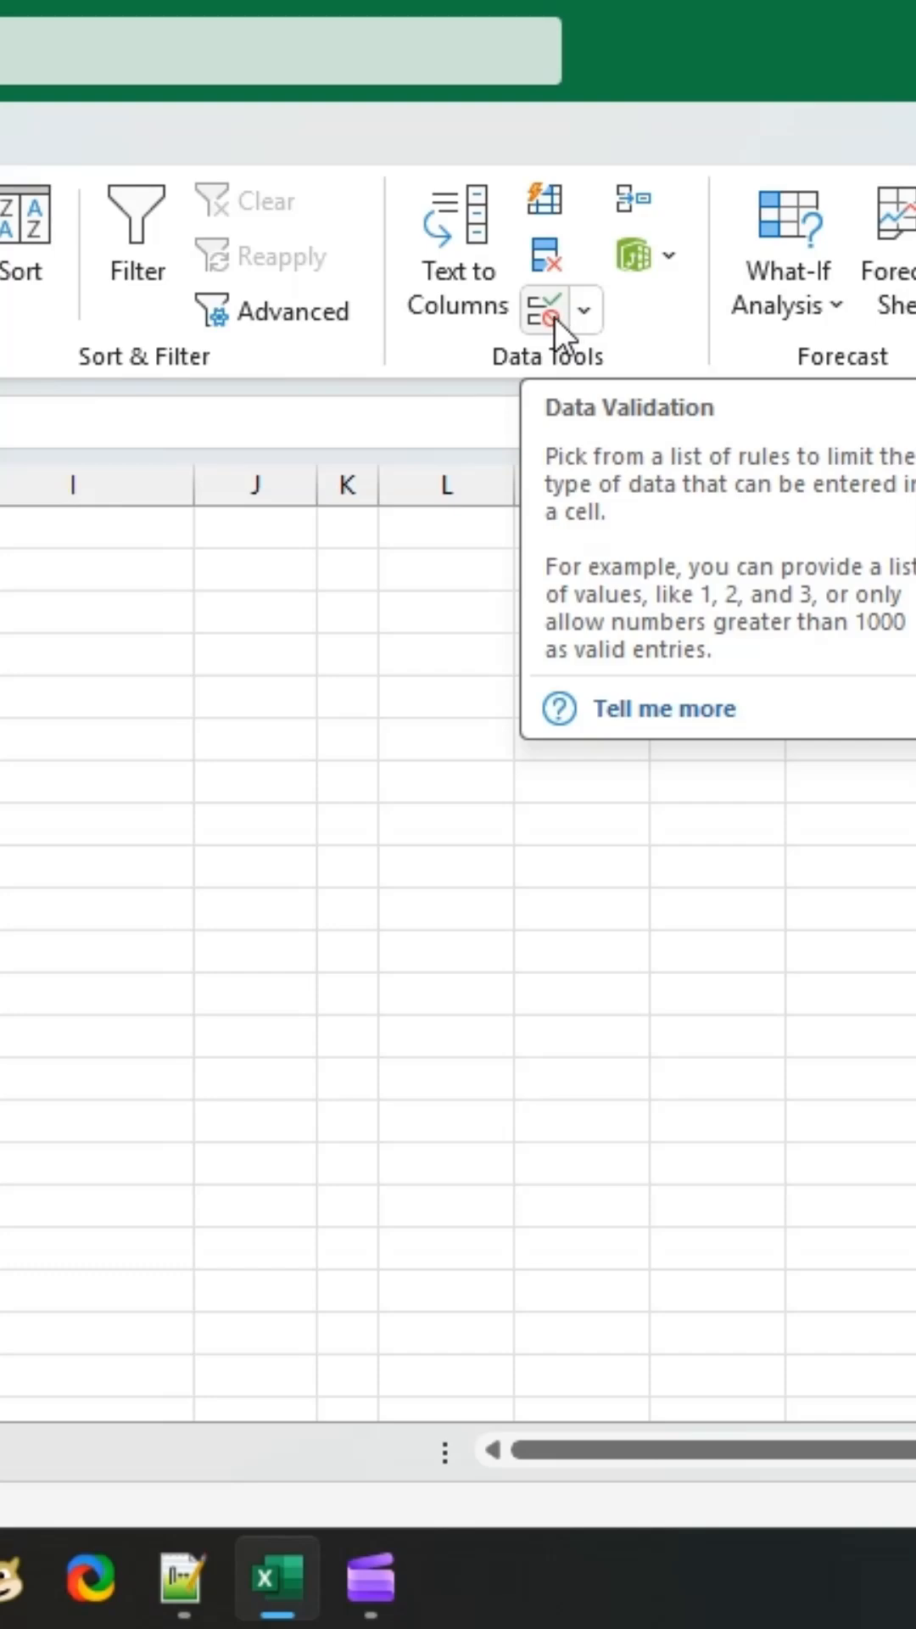
# - Give C2 a 'Quantity' input message asking for the number of products sold
pyautogui.click(543, 309)
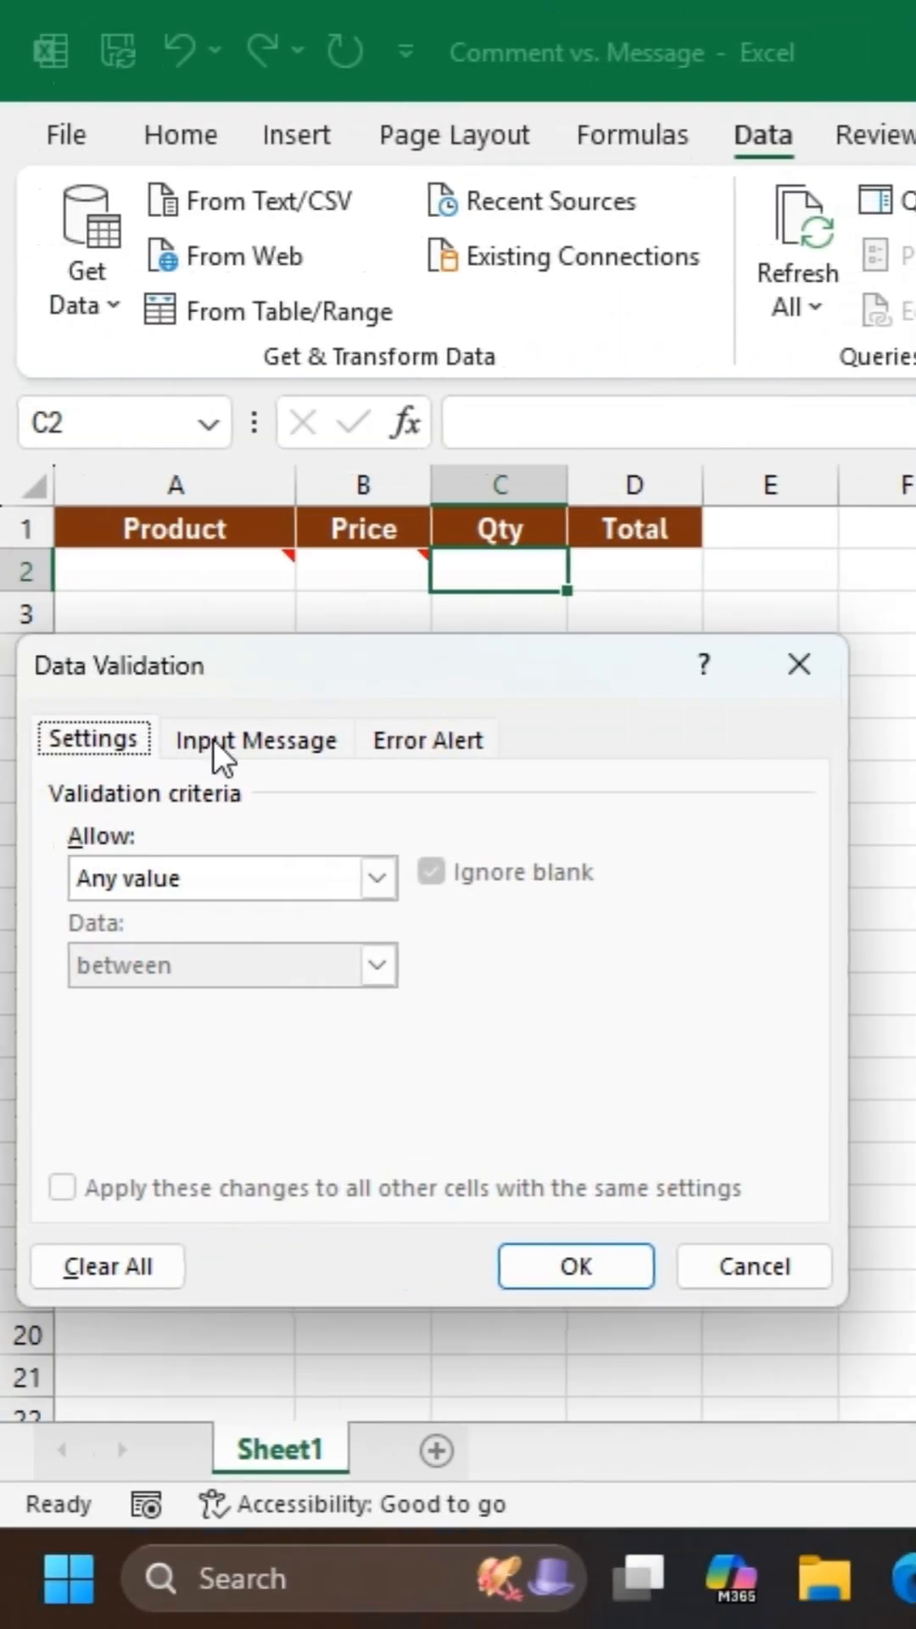
pyautogui.click(255, 738)
pyautogui.write('Enter the number of pro')
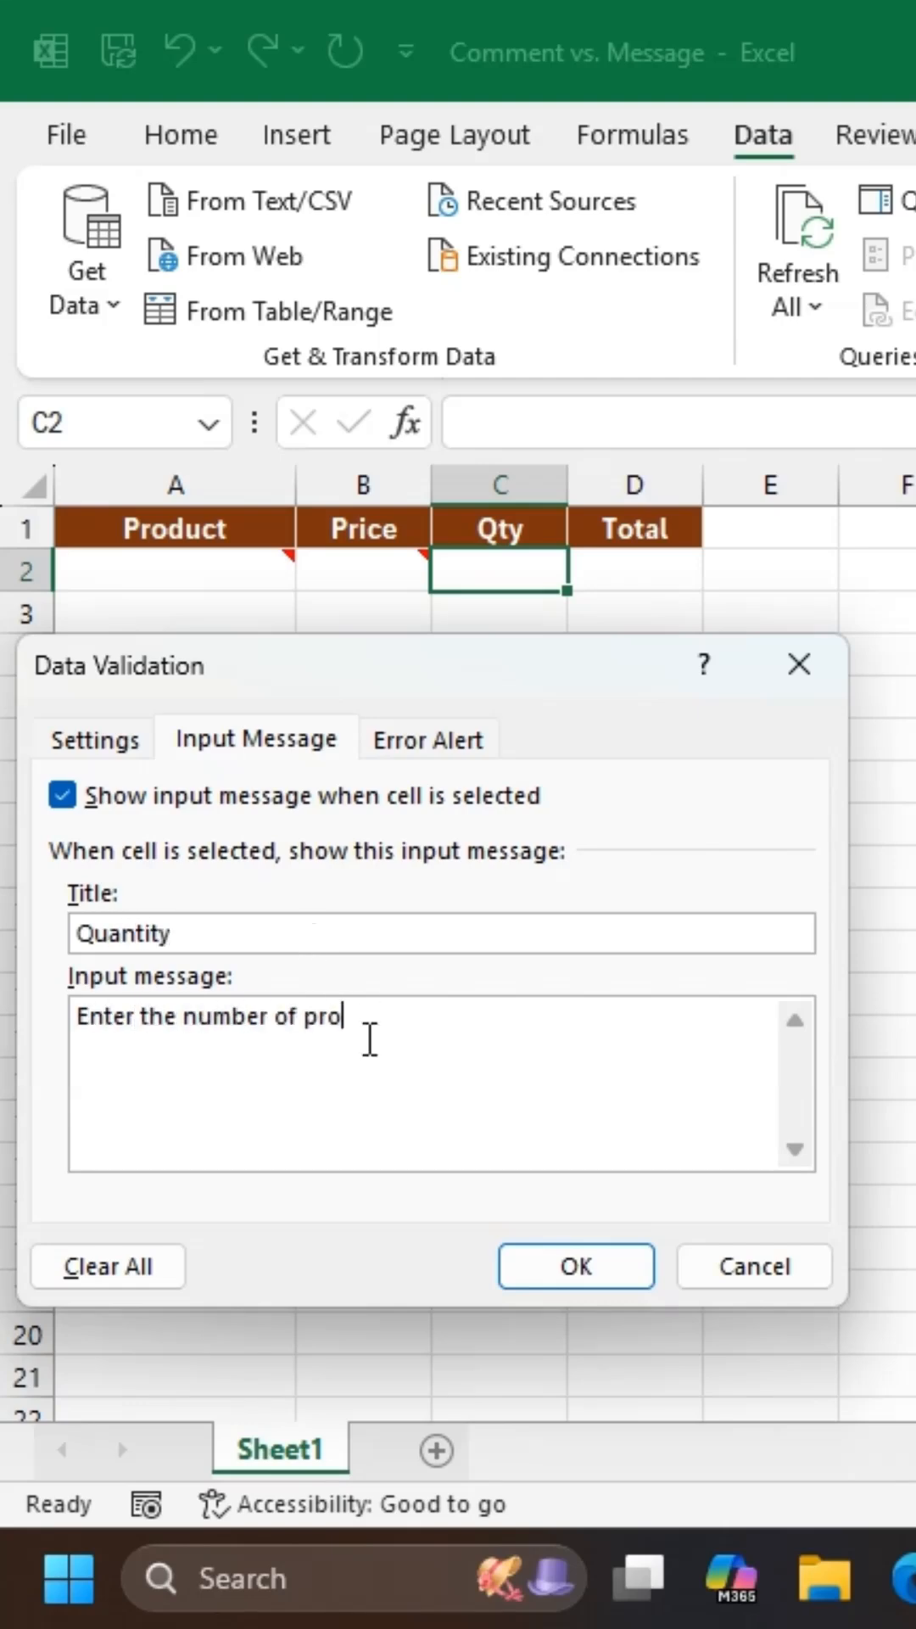
pyautogui.write('ducts sold.')
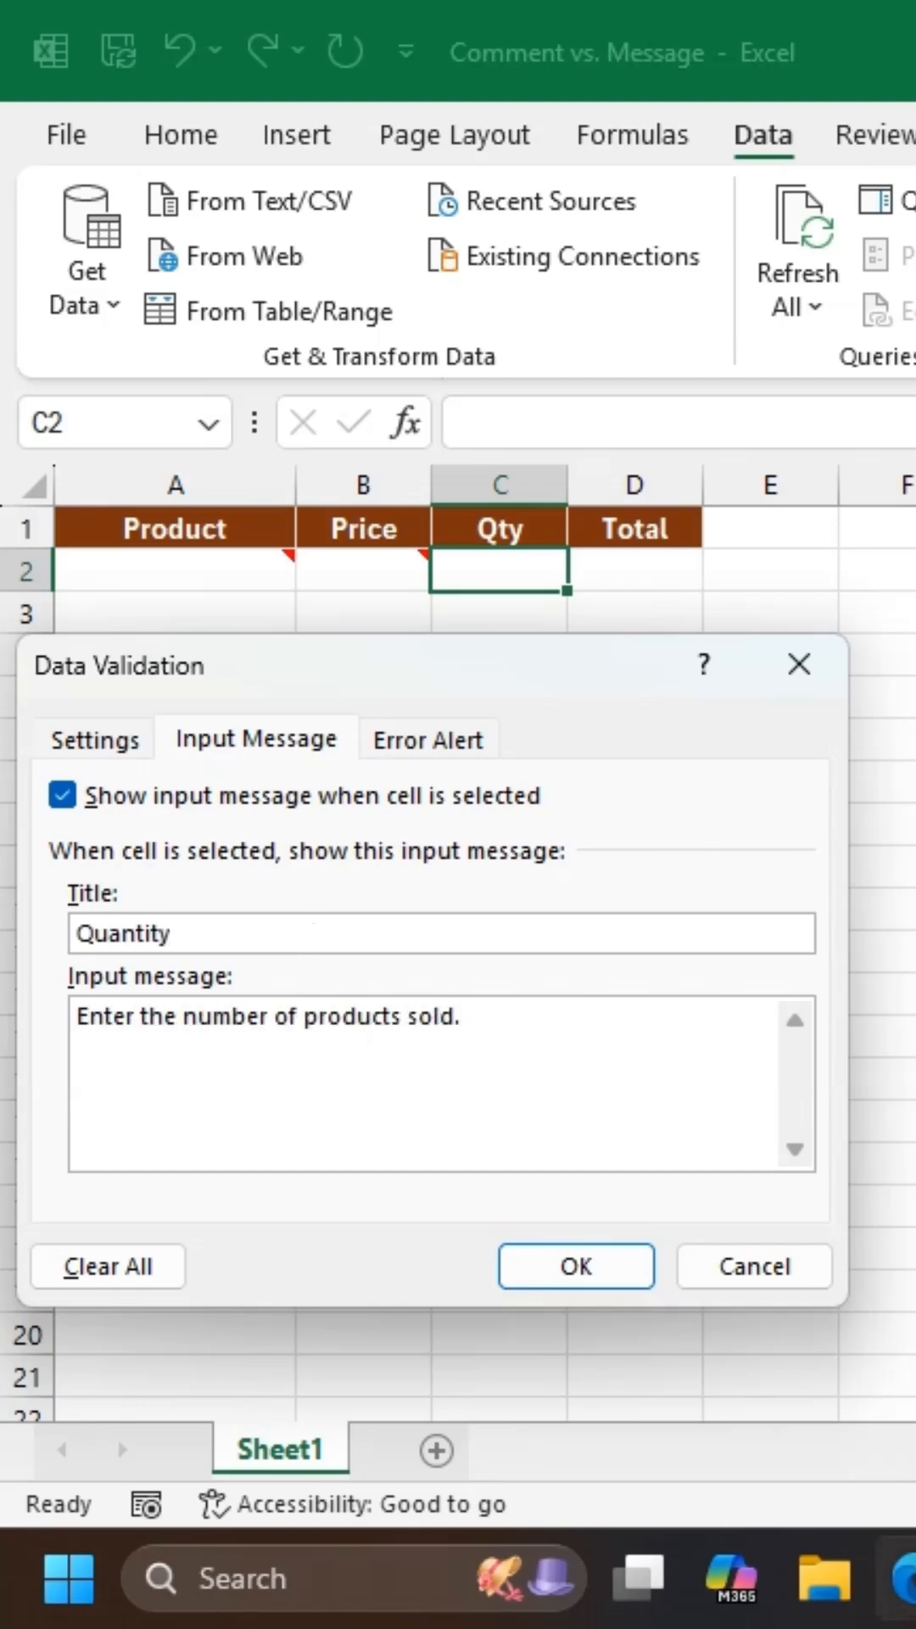
pyautogui.click(576, 1266)
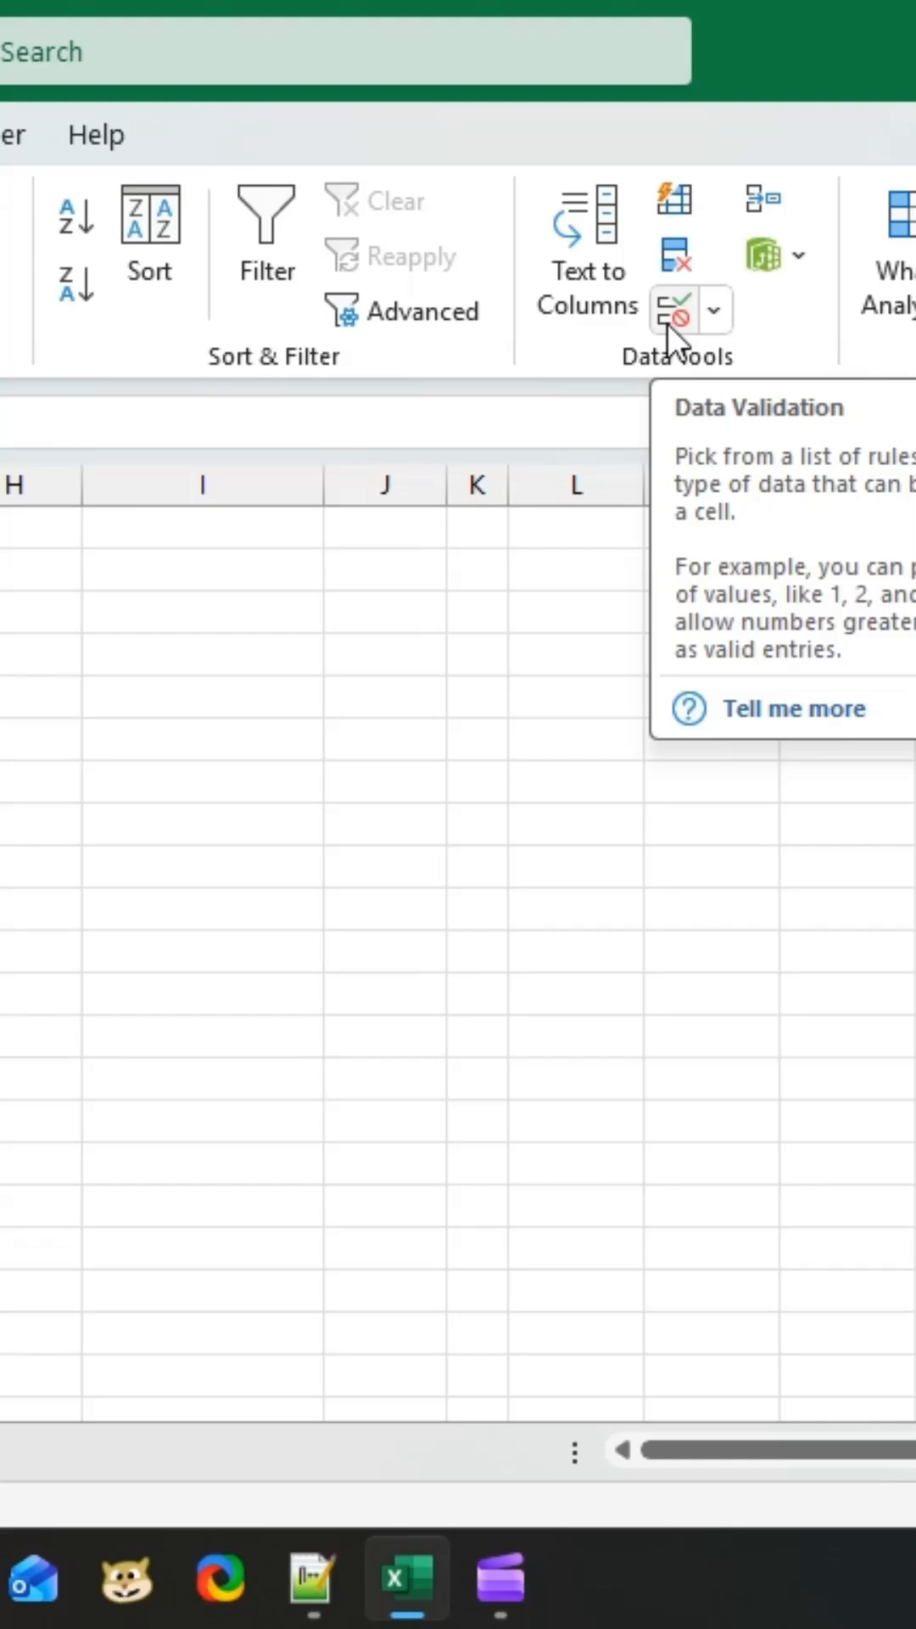
# - Give C3 the same 'Enter the number products sold.' input message and check C2's popup
pyautogui.click(676, 309)
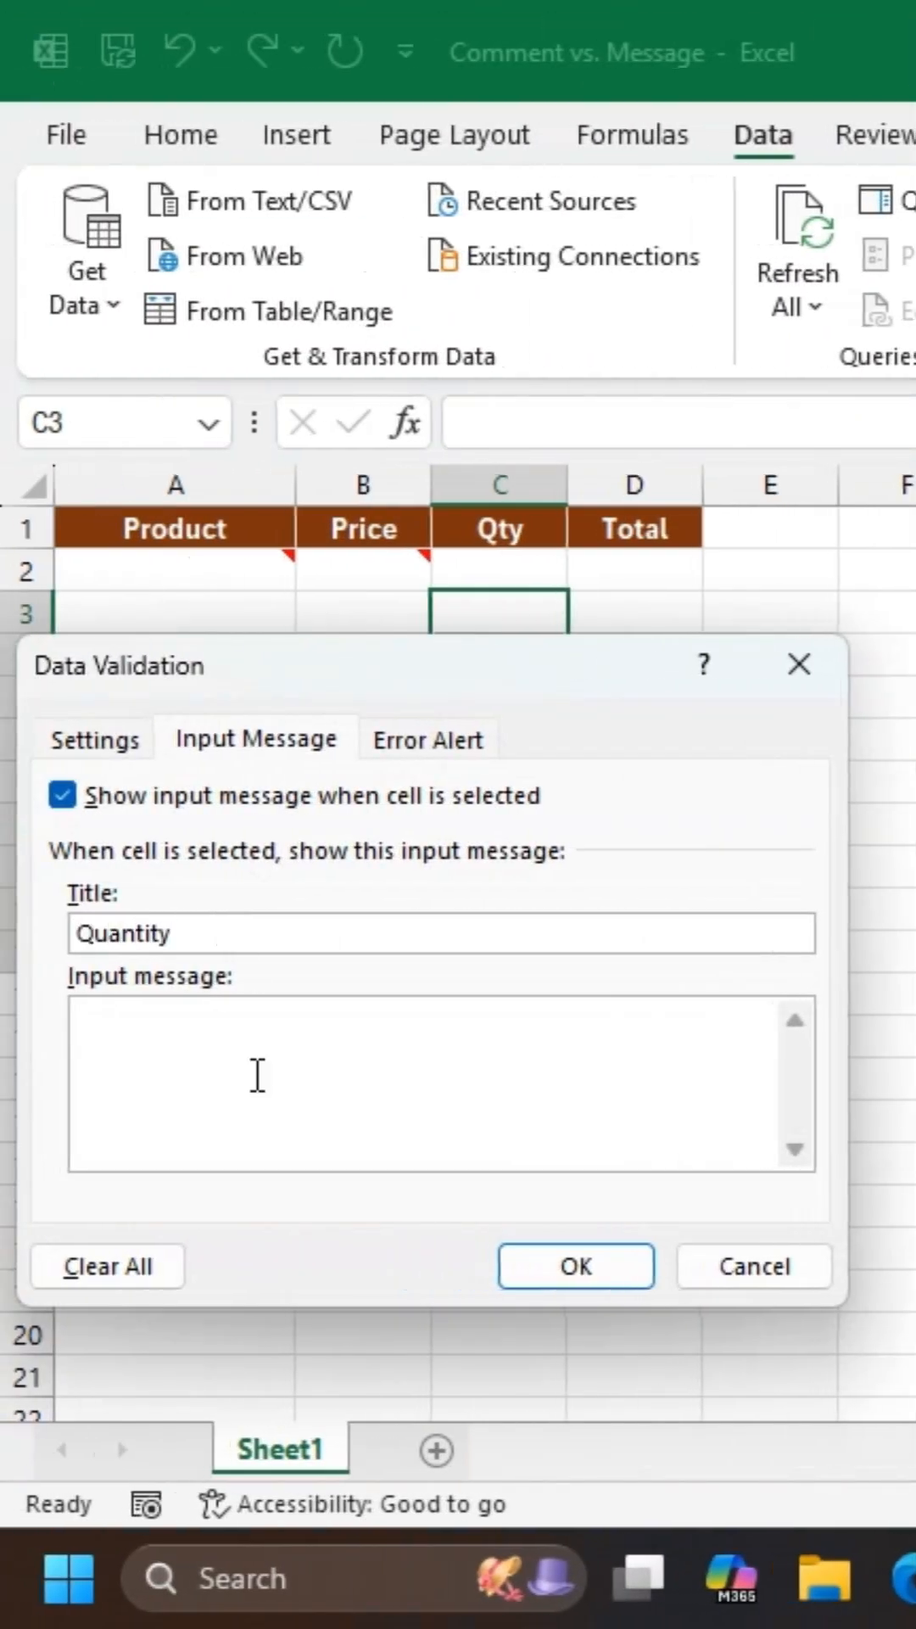
pyautogui.write('Enter the number products sold.')
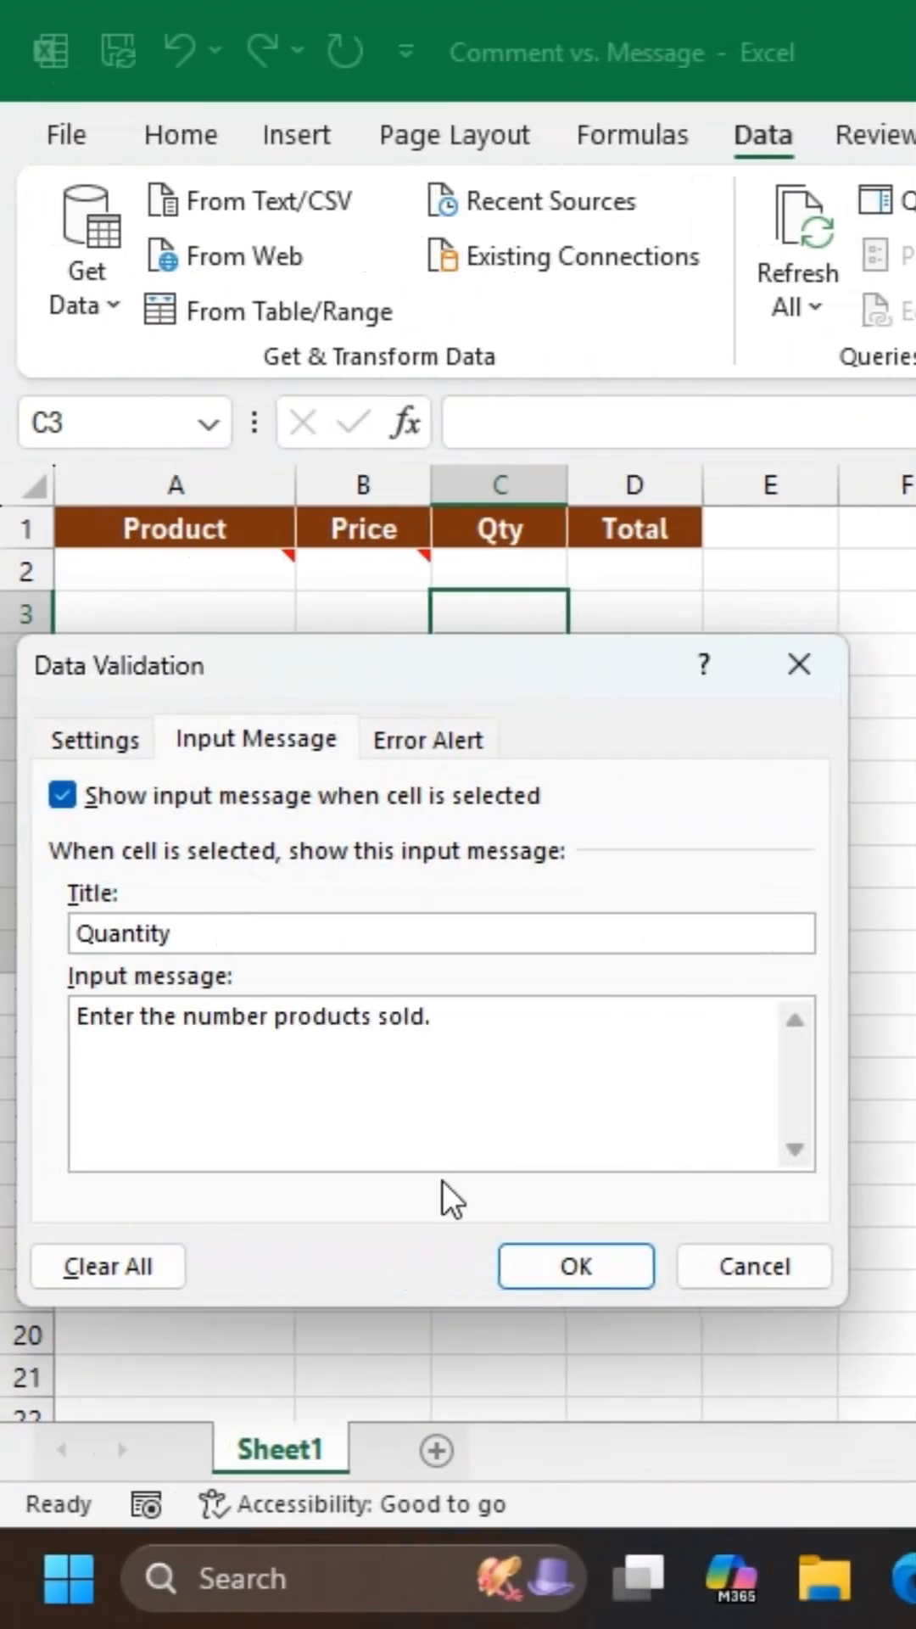
pyautogui.click(576, 1266)
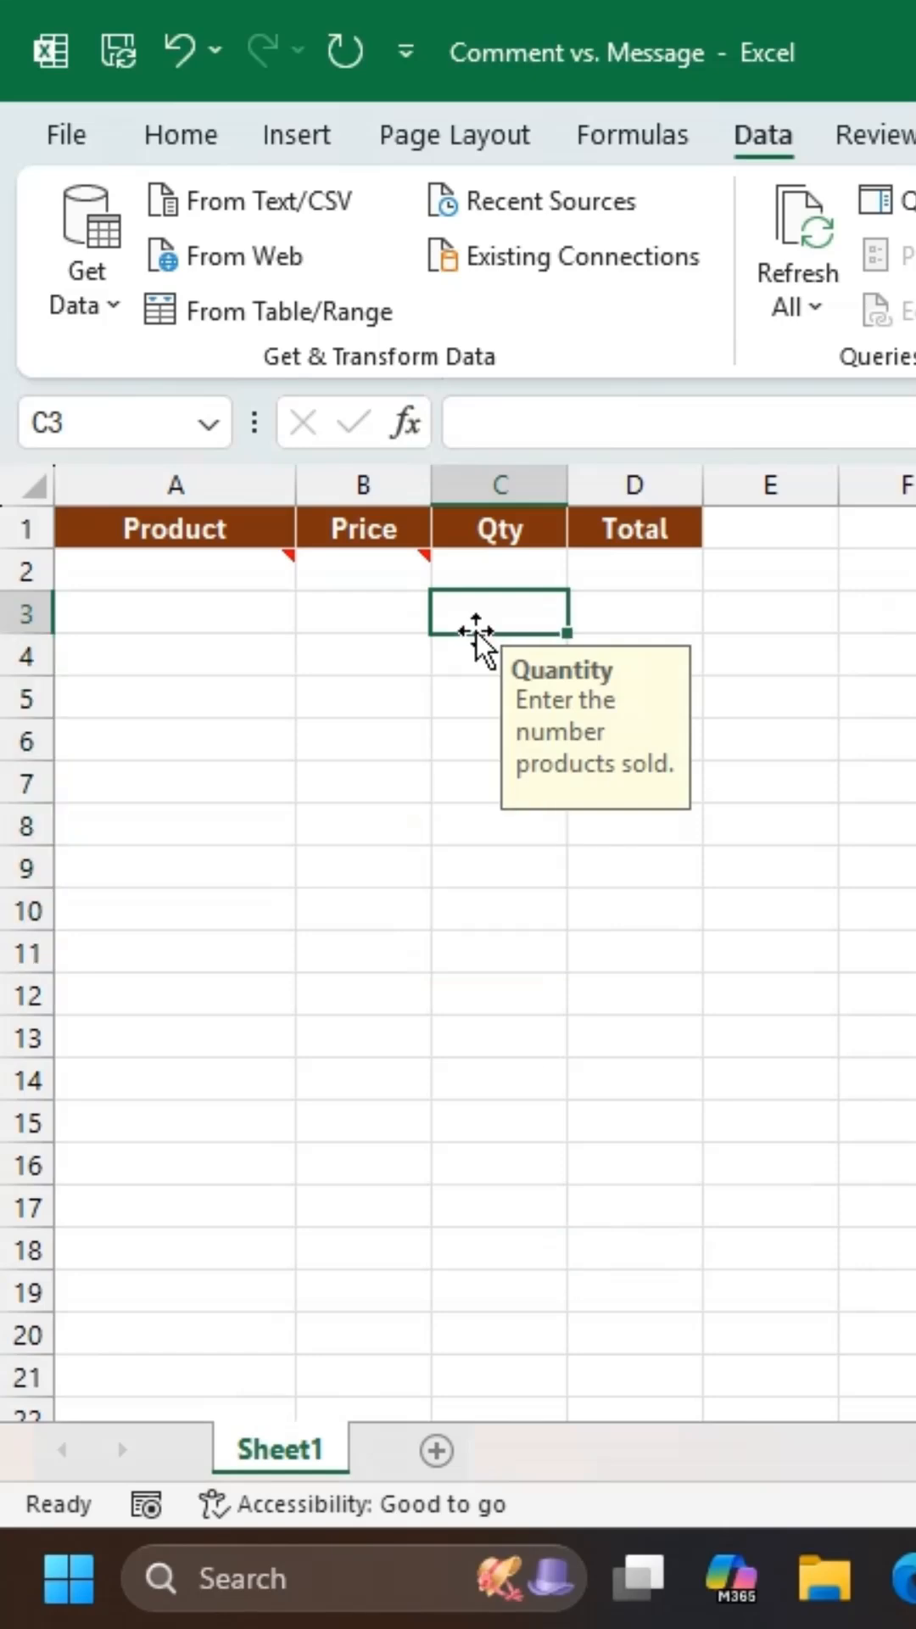
pyautogui.click(499, 571)
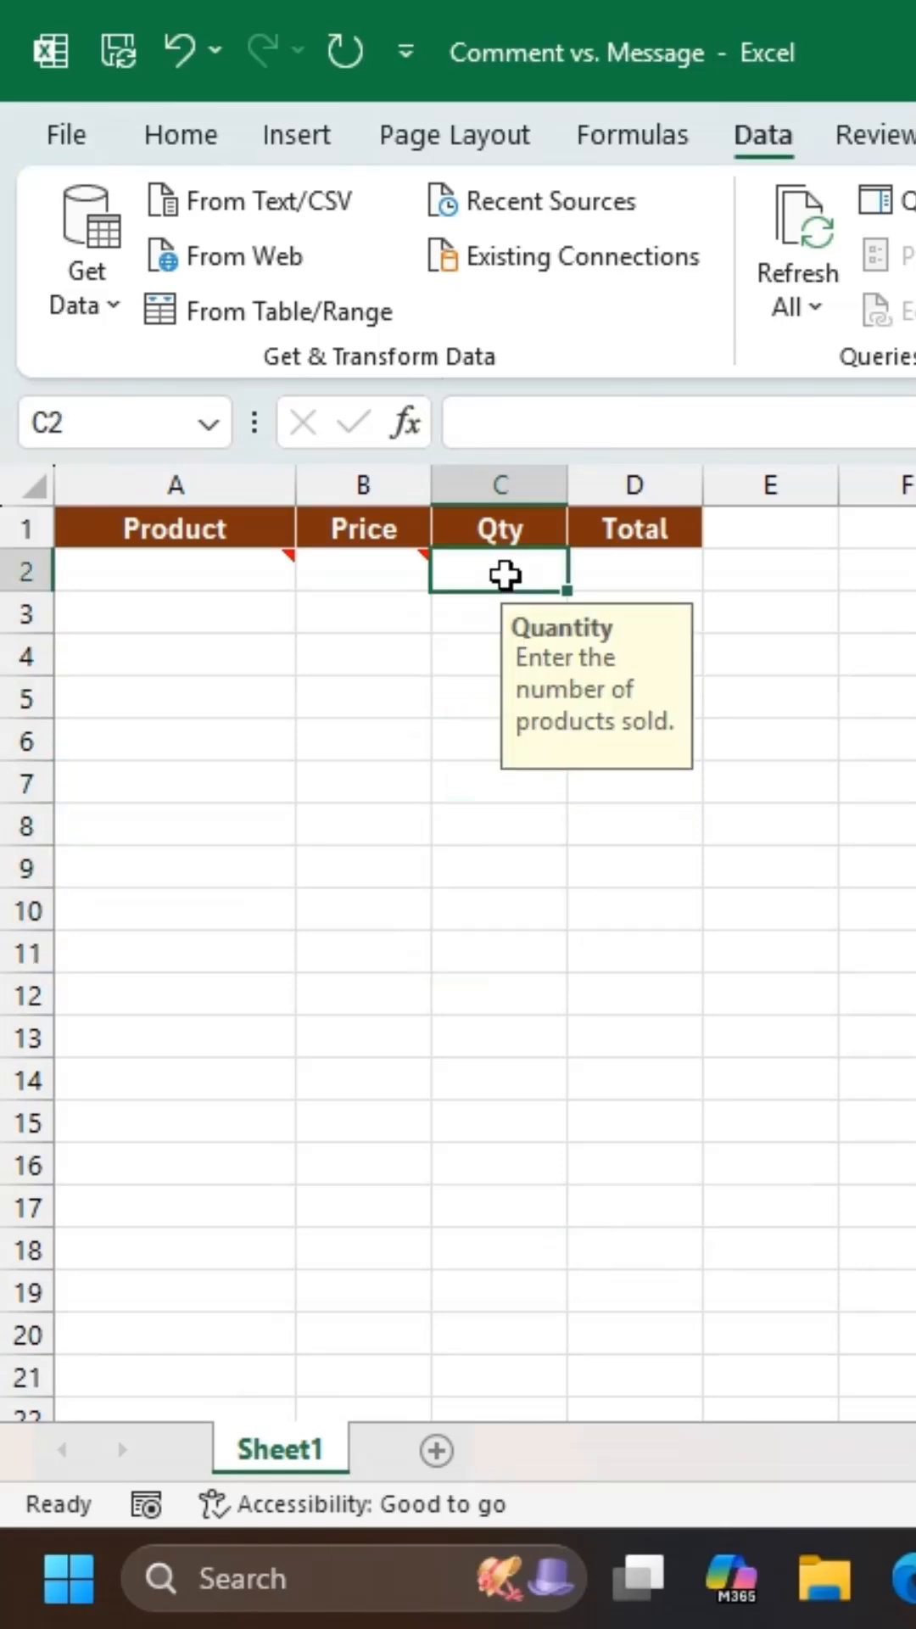